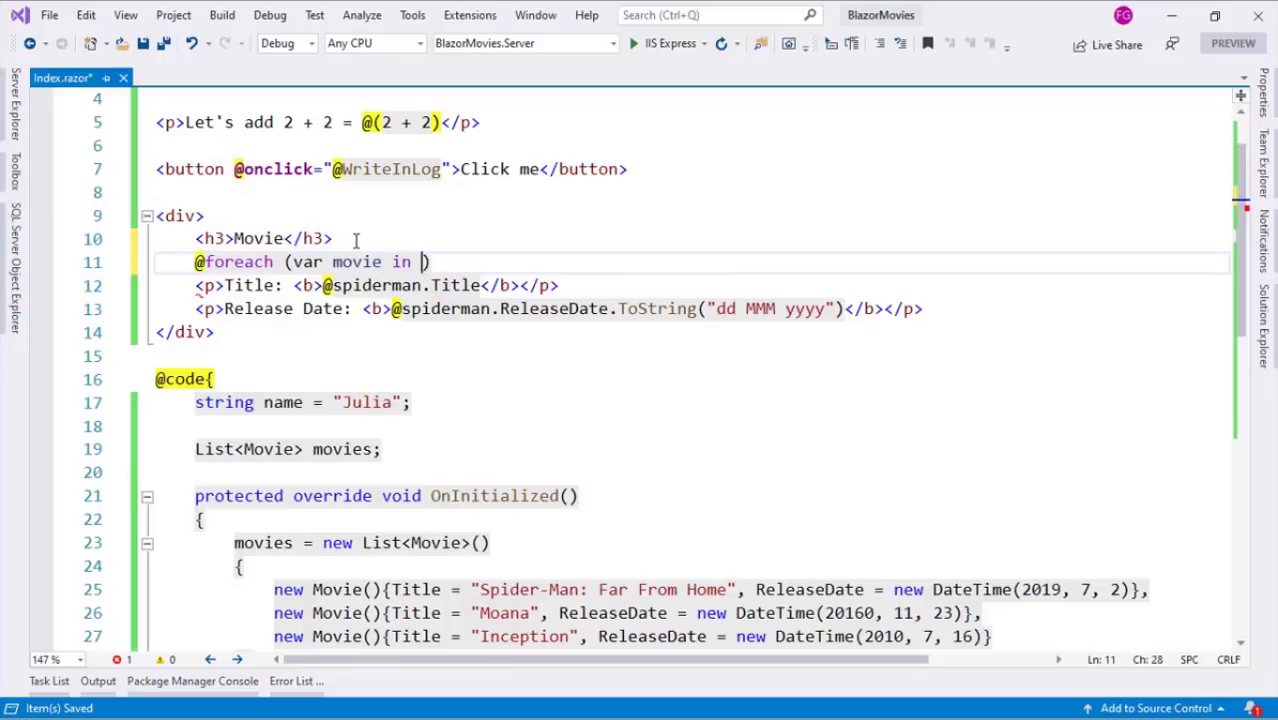
{"action": "type", "text": "movies)"}
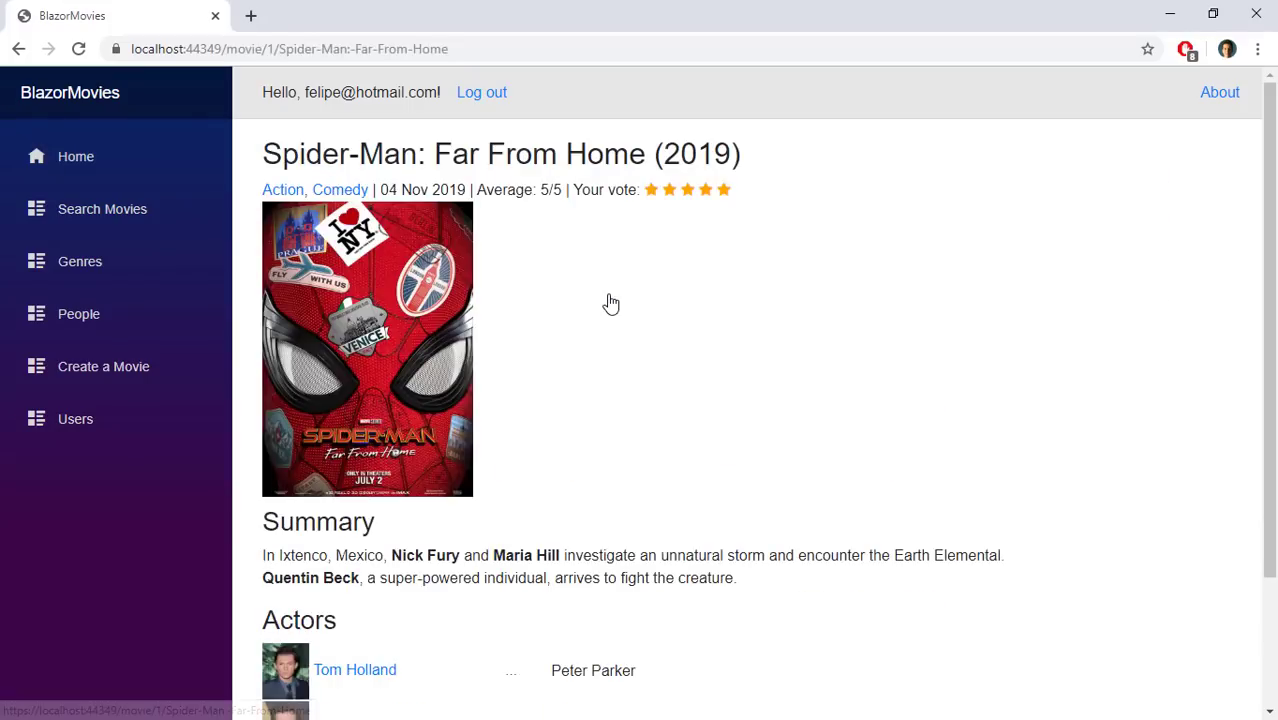
Step: Add Sci-Fi genre and Samuel L. Jackson as Nick Fury to Spider-Man: Far From Home and save
{"action": "scroll", "scroll_direction": "down", "scroll_amount": 3}
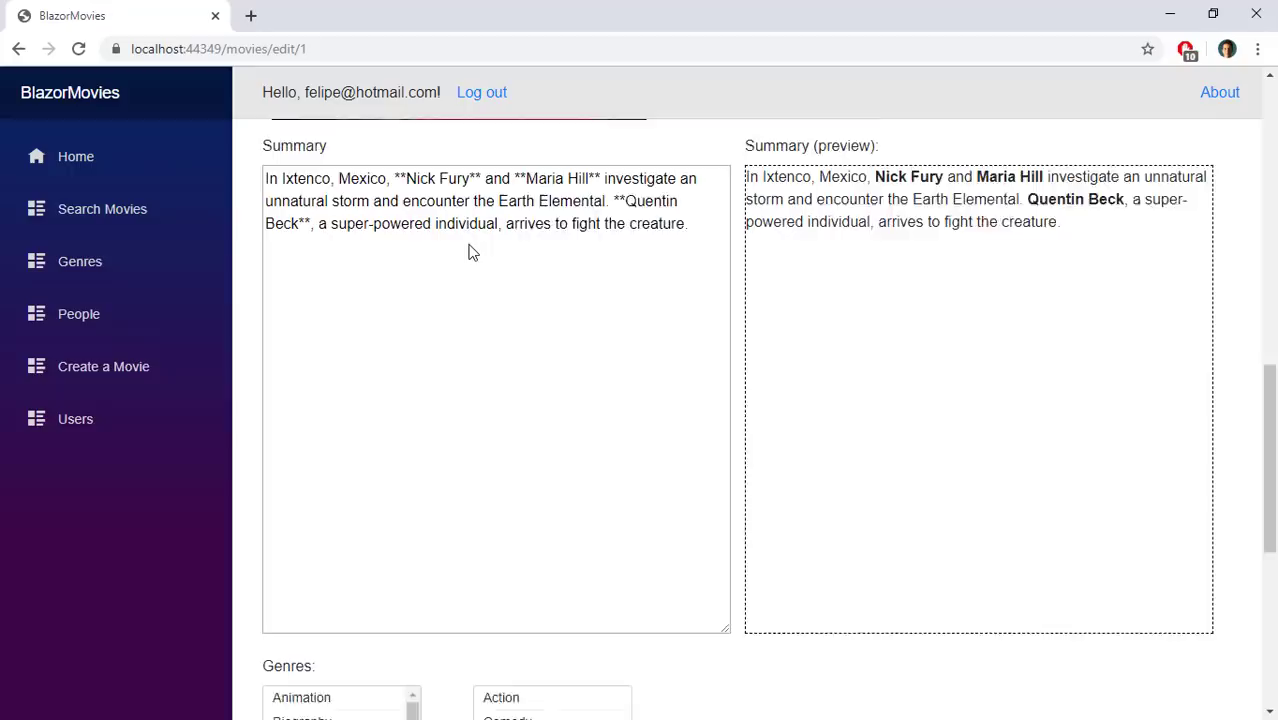
{"action": "scroll", "scroll_direction": "down", "scroll_amount": 3}
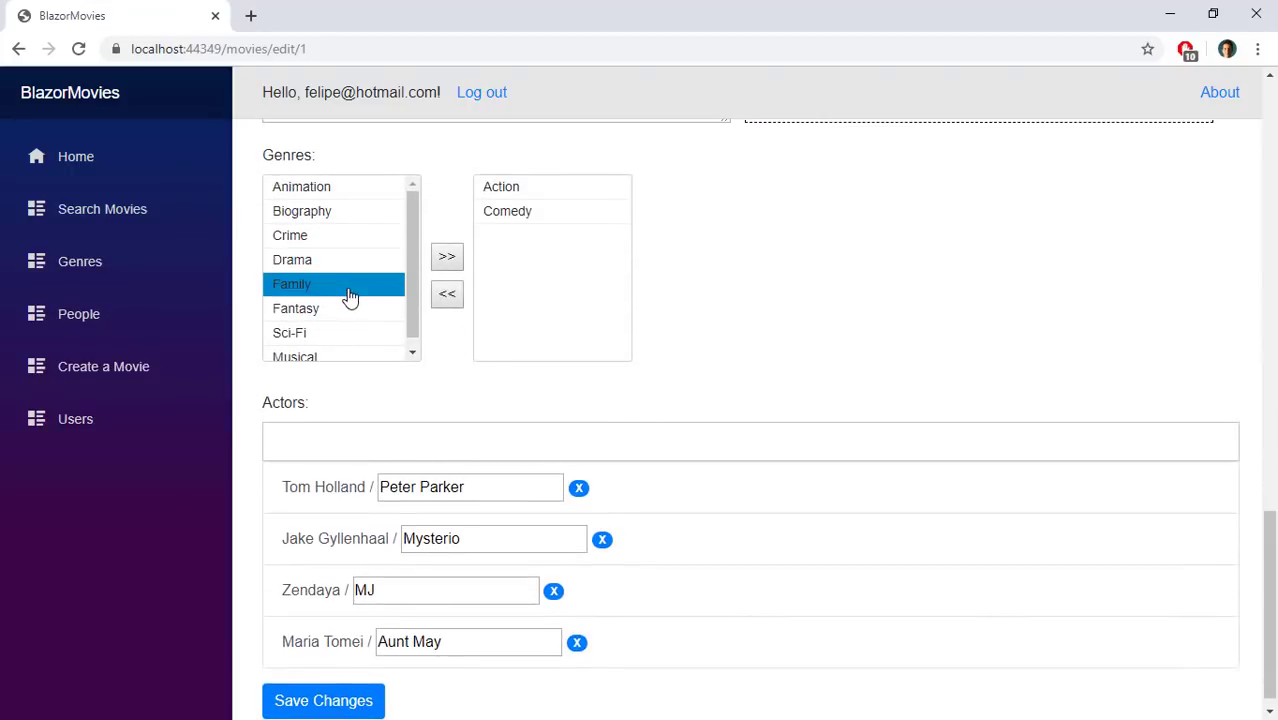
{"action": "left_click", "coordinate": [446, 256]}
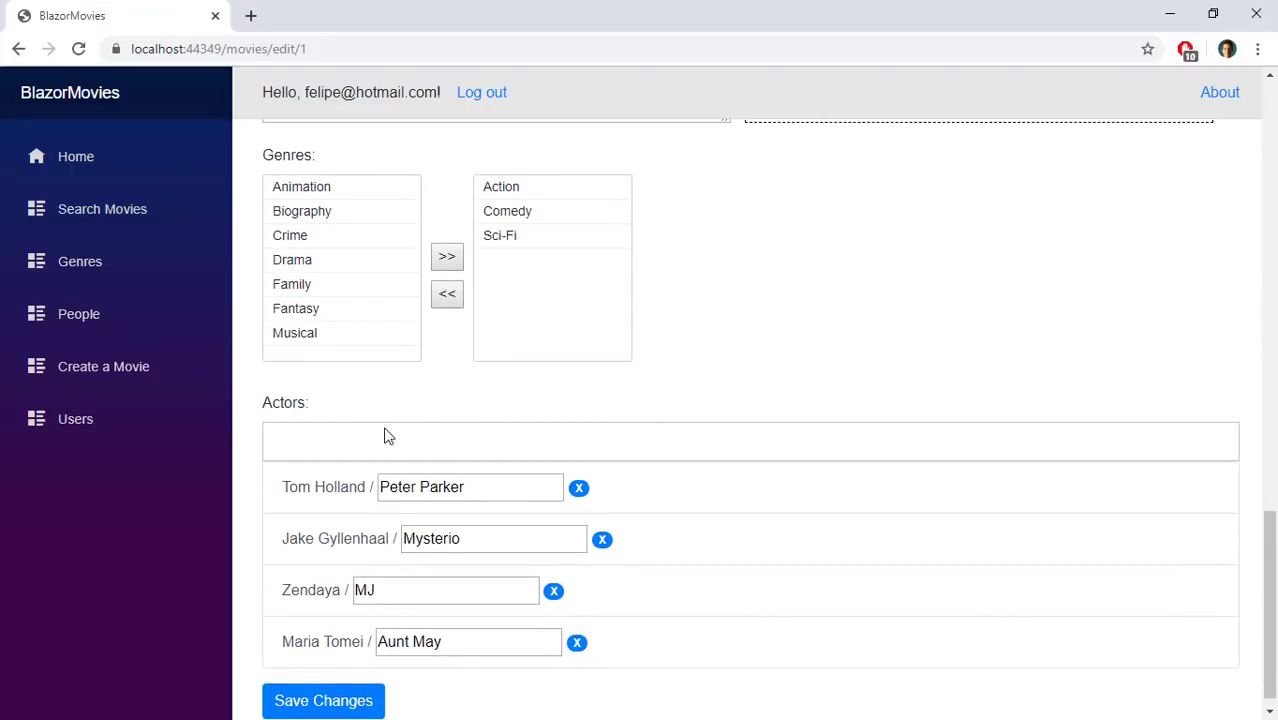
{"action": "type", "text": "Samu"}
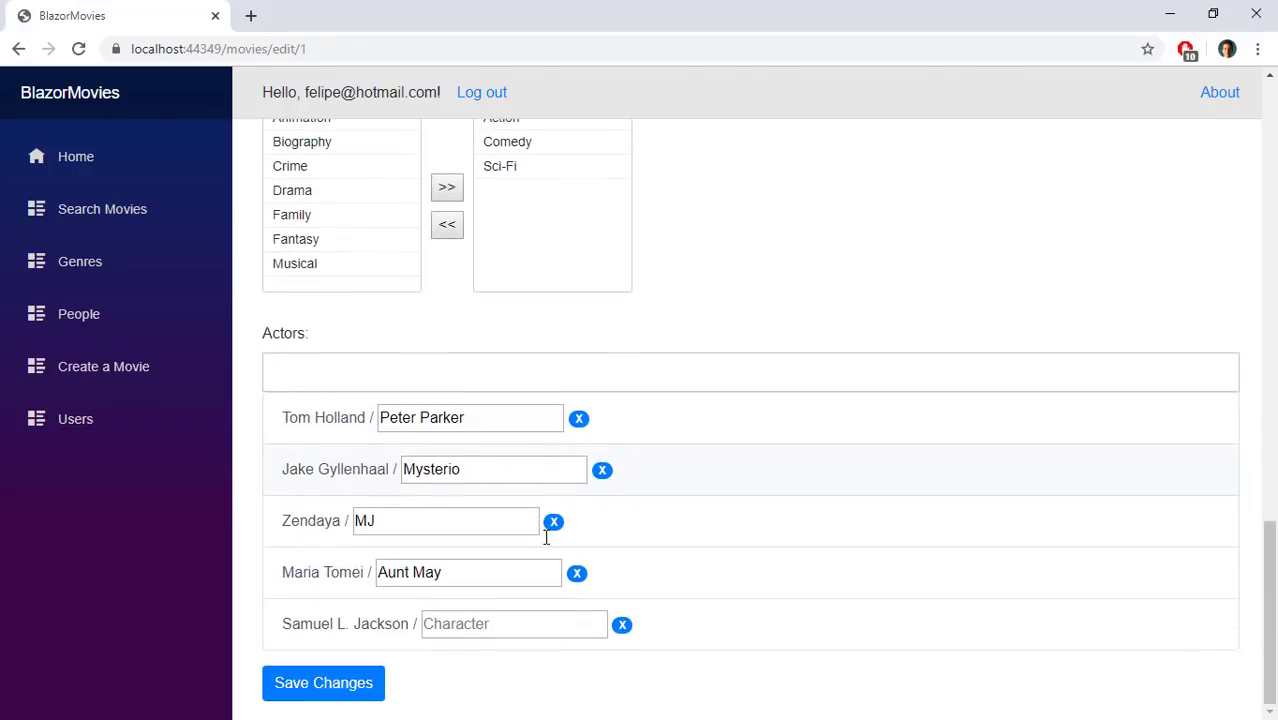
{"action": "type", "text": "Nick Fury"}
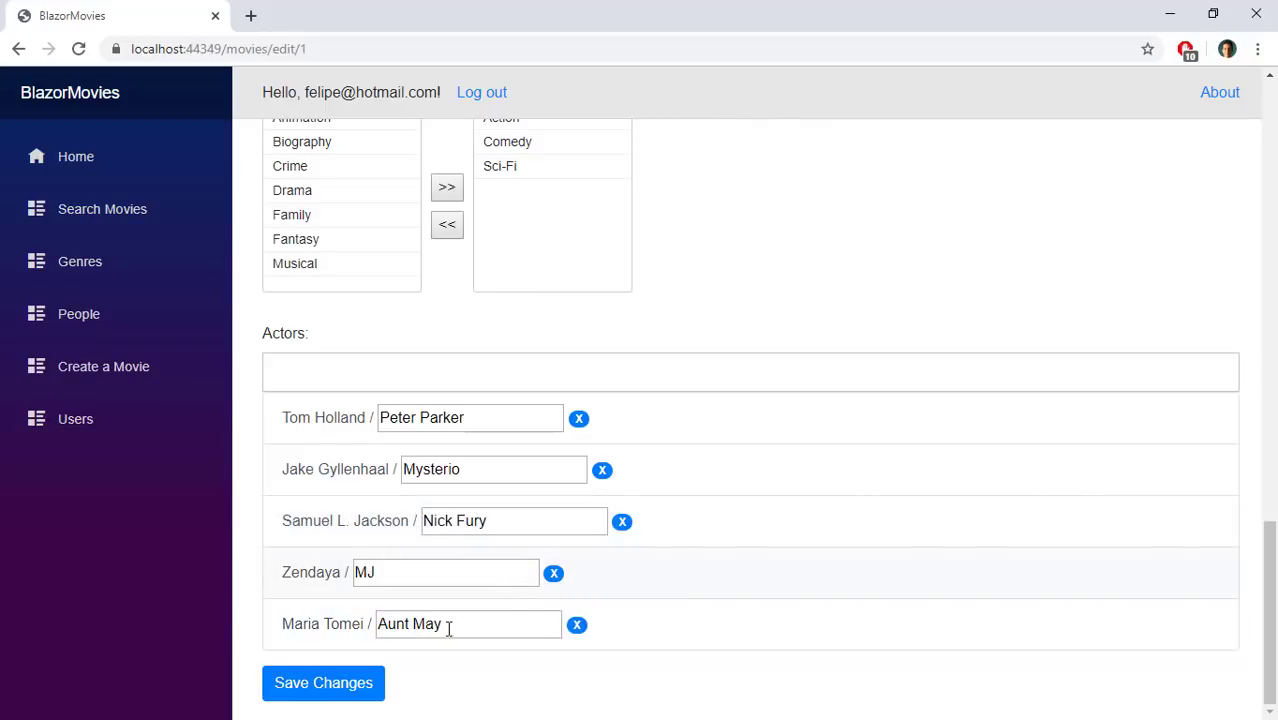
{"action": "left_click", "coordinate": [324, 684]}
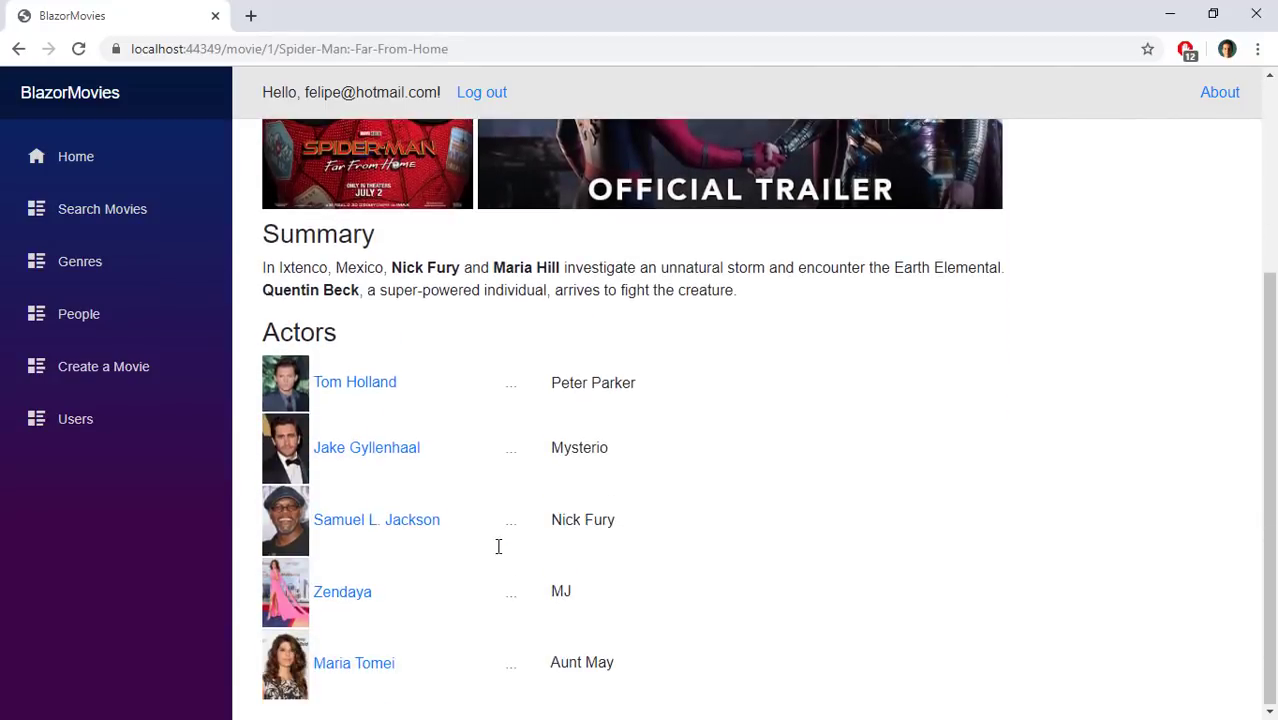
Step: Give Spider-Man: Far From Home a five-star vote and acknowledge the success message
{"action": "scroll", "scroll_direction": "up", "scroll_amount": 3}
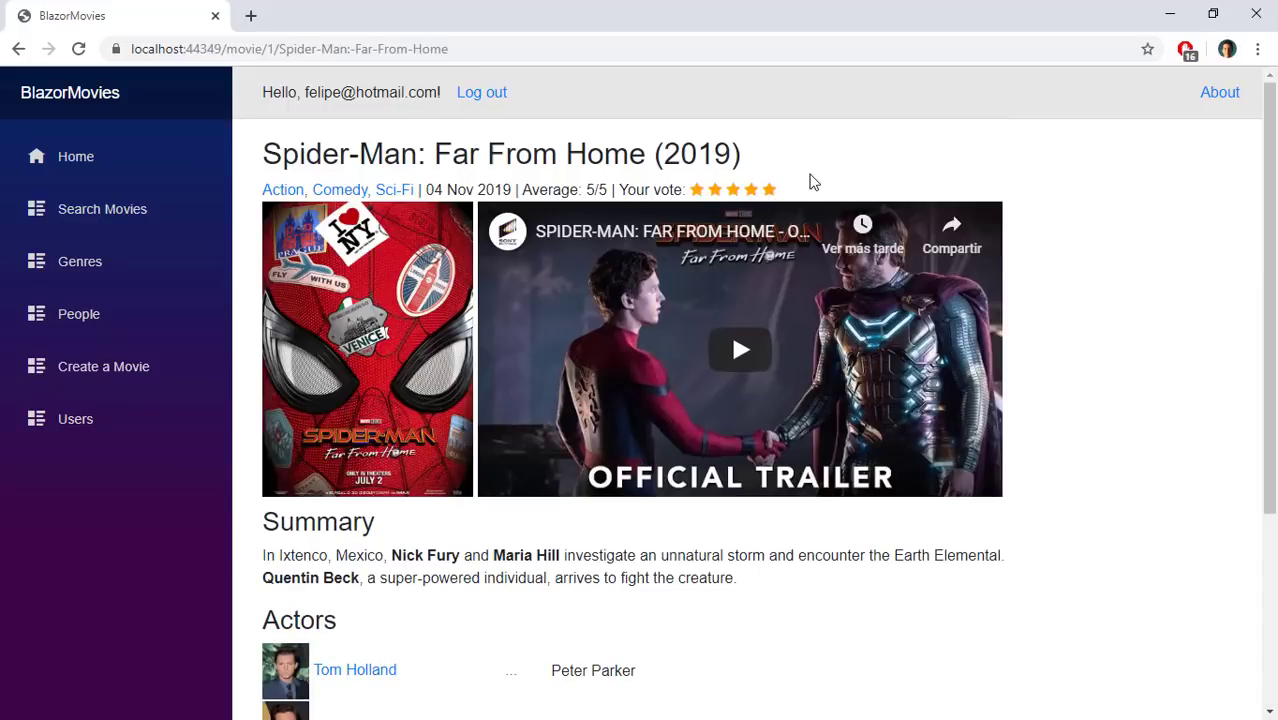
{"action": "mouse_move", "coordinate": [696, 188]}
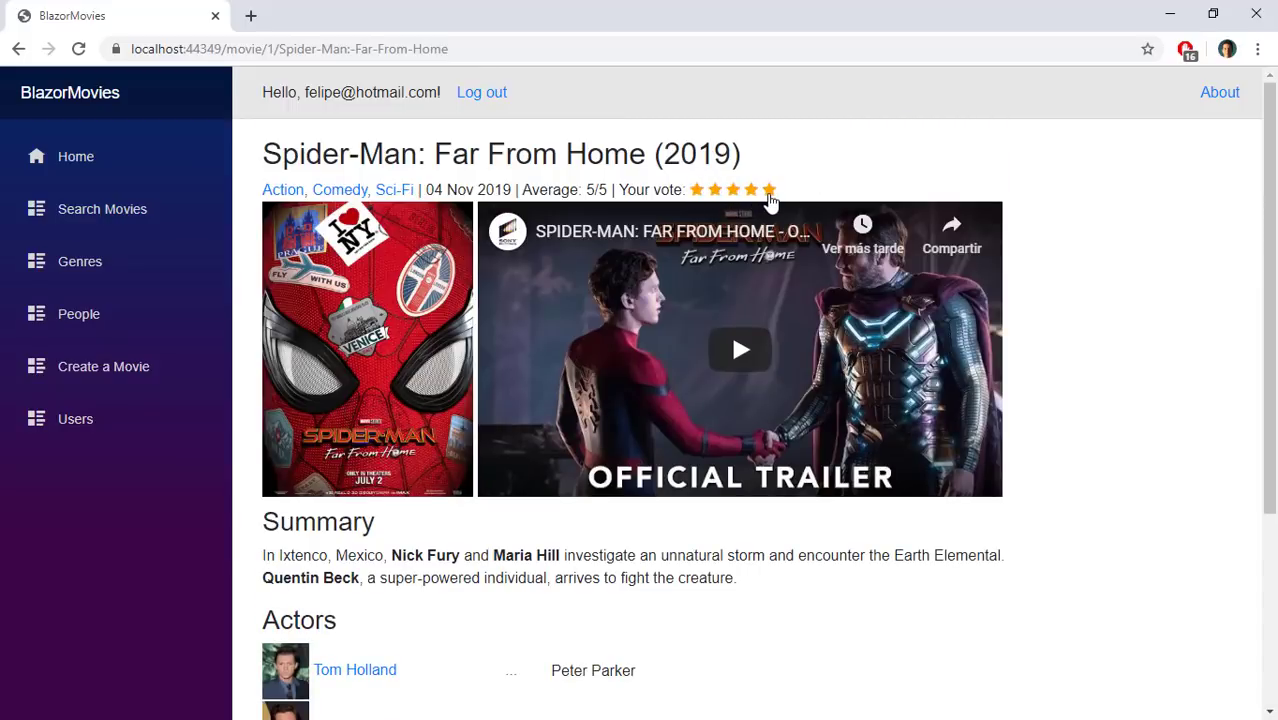
{"action": "left_click", "coordinate": [770, 188]}
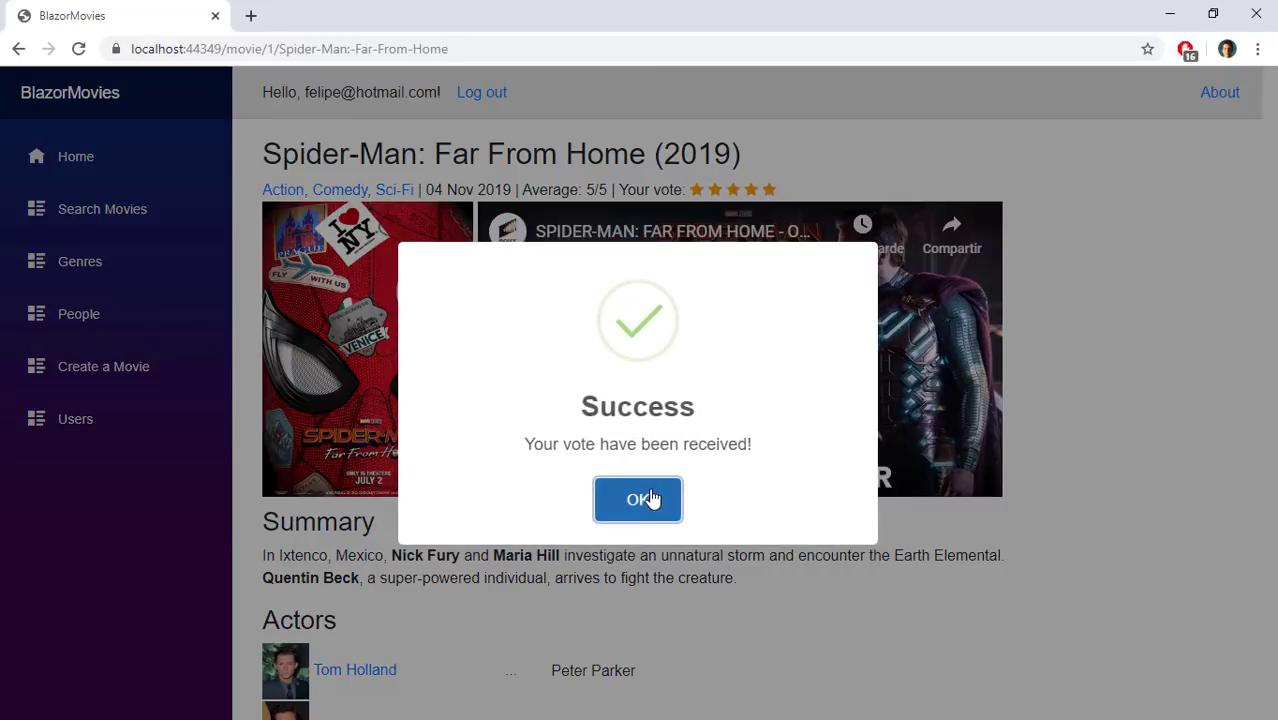
{"action": "left_click", "coordinate": [636, 500]}
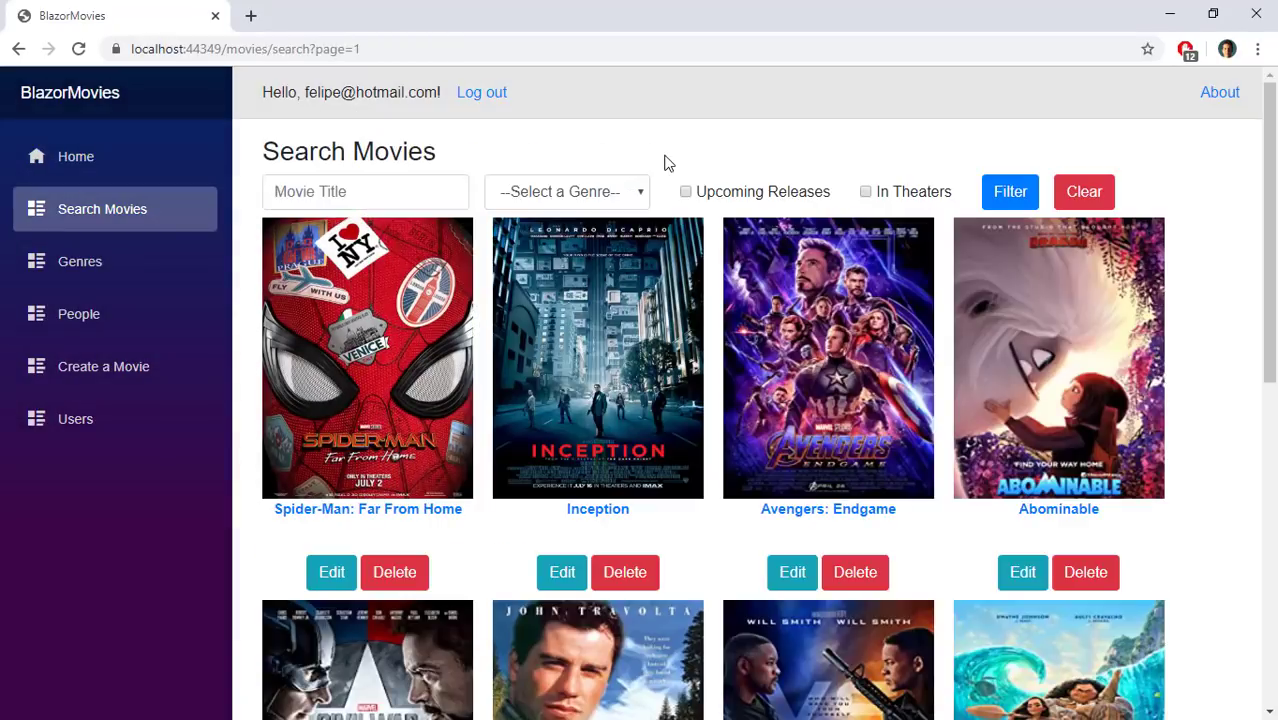
Step: Filter the movies by Animation genre, then switch to the Azure DevOps Release-2 view
{"action": "left_click", "coordinate": [564, 192]}
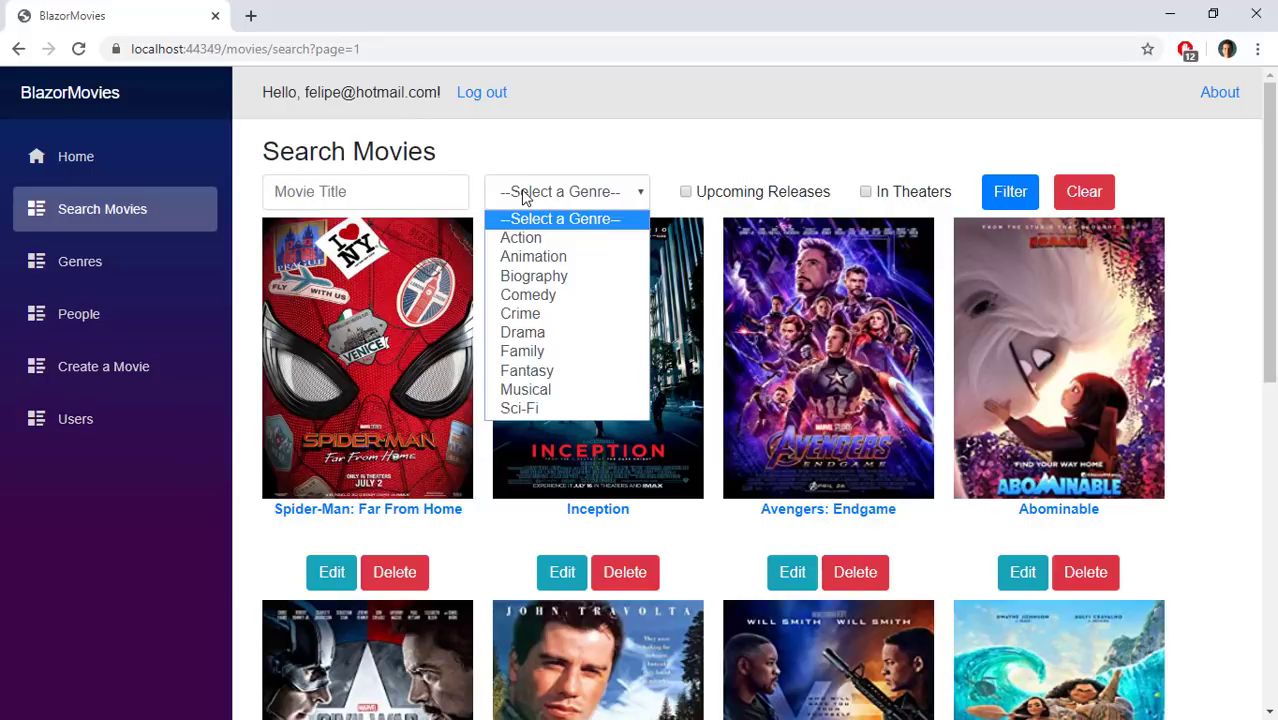
{"action": "left_click", "coordinate": [532, 256]}
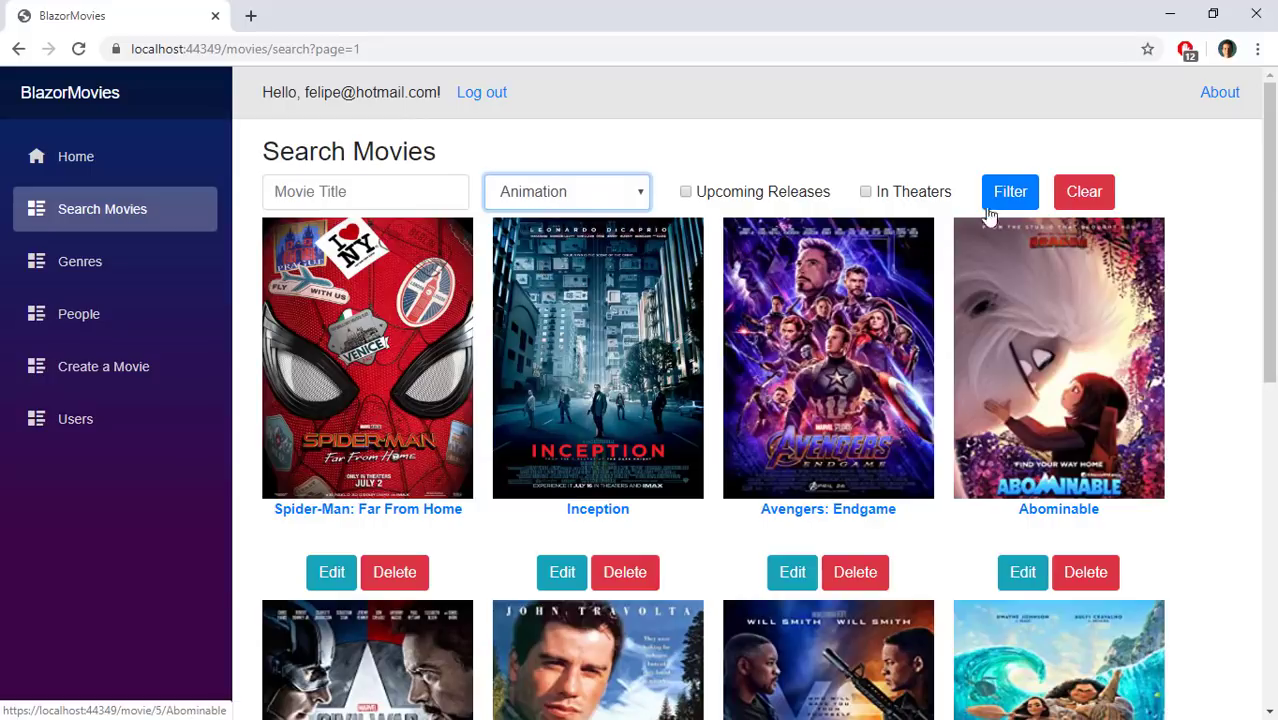
{"action": "left_click", "coordinate": [1010, 192]}
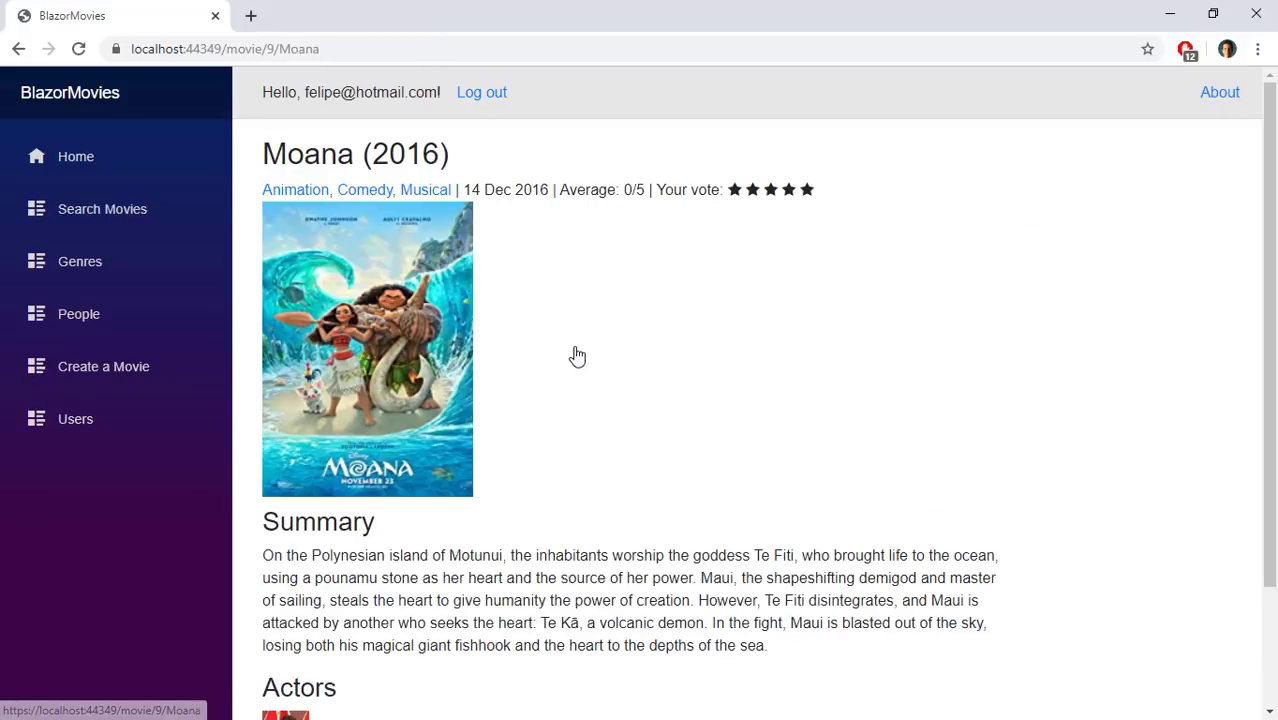
{"action": "left_click", "coordinate": [330, 16]}
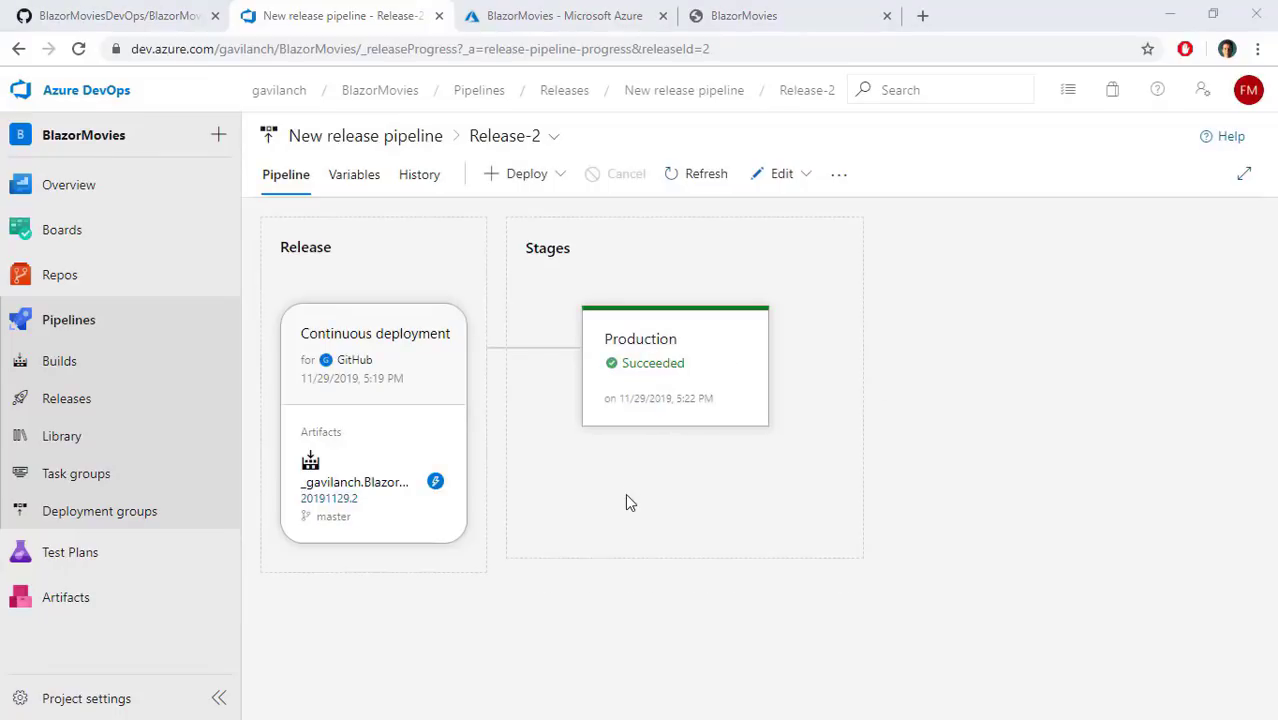
{"action": "mouse_move", "coordinate": [676, 364]}
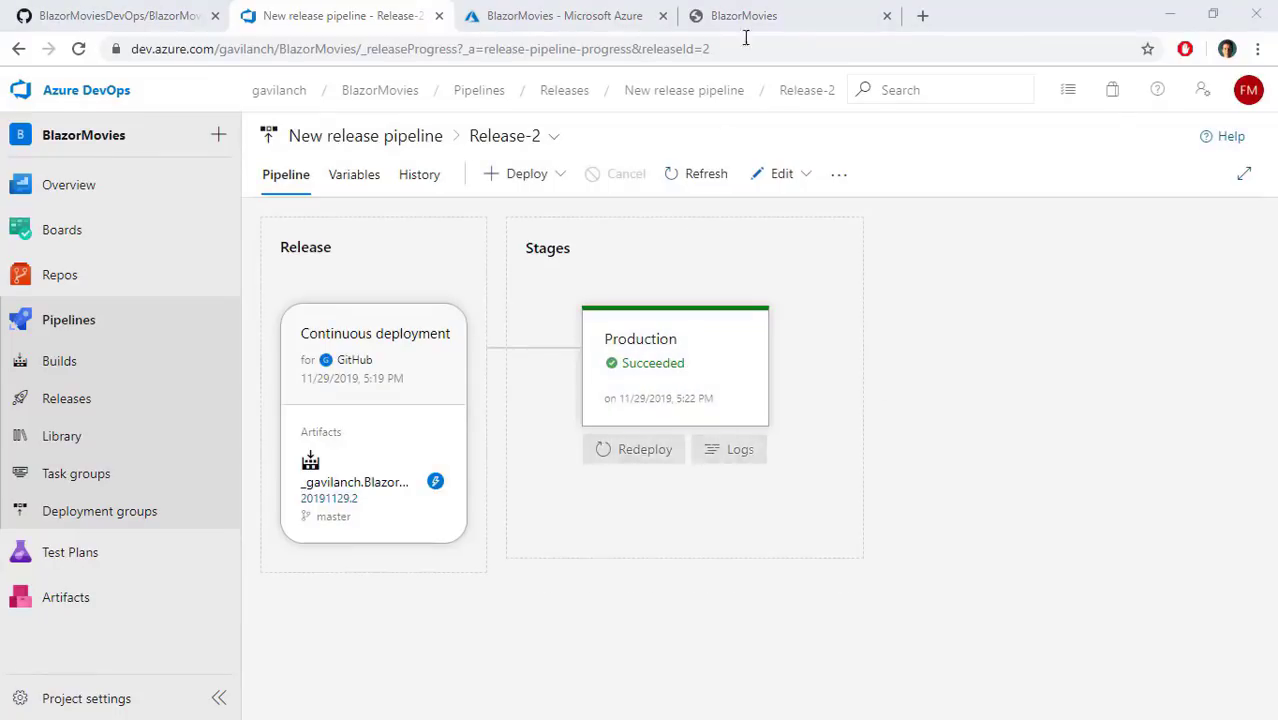